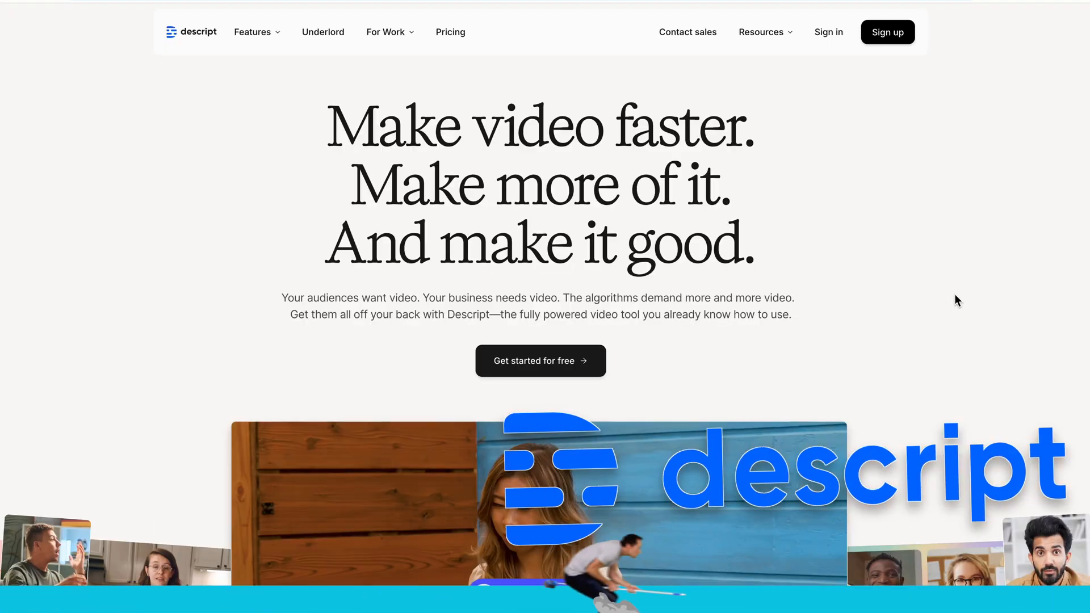
Browse down the Descript homepage and go to its screen recording tool page
scroll("down", 3)
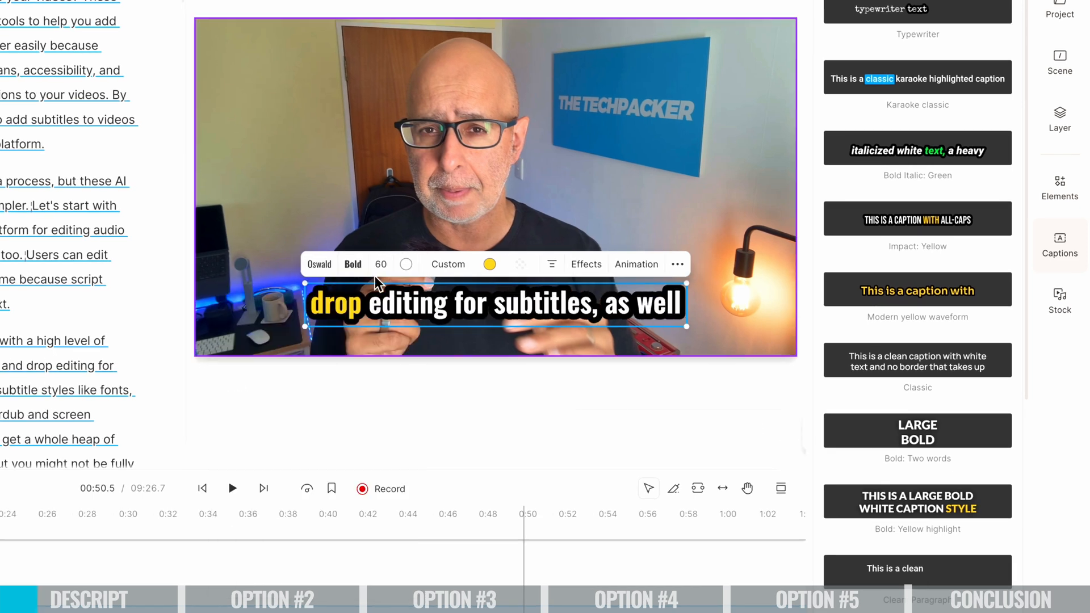
left_click(488, 265)
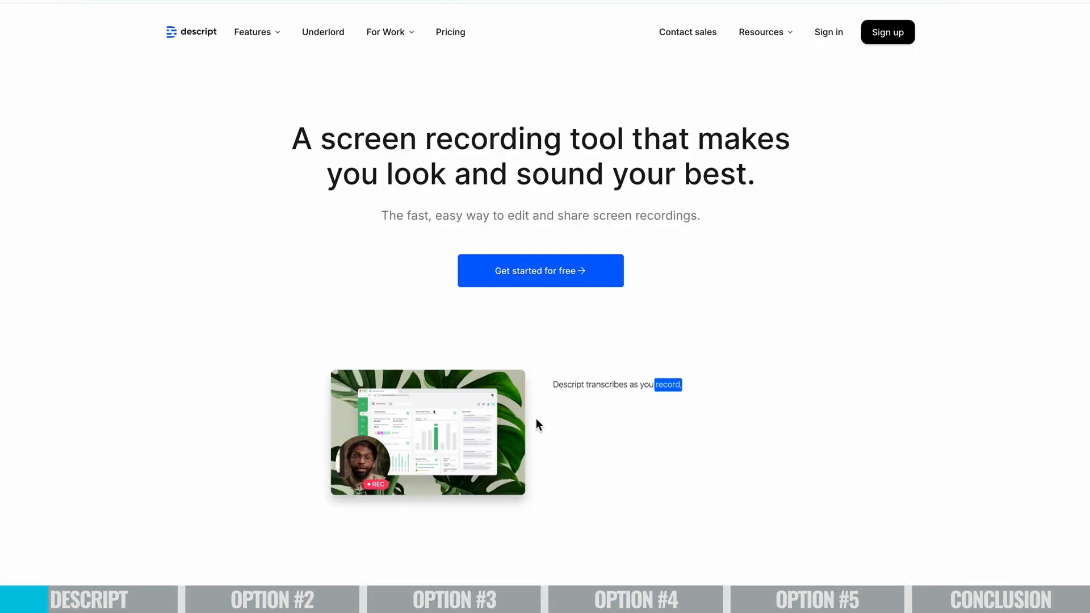
scroll("down", 3)
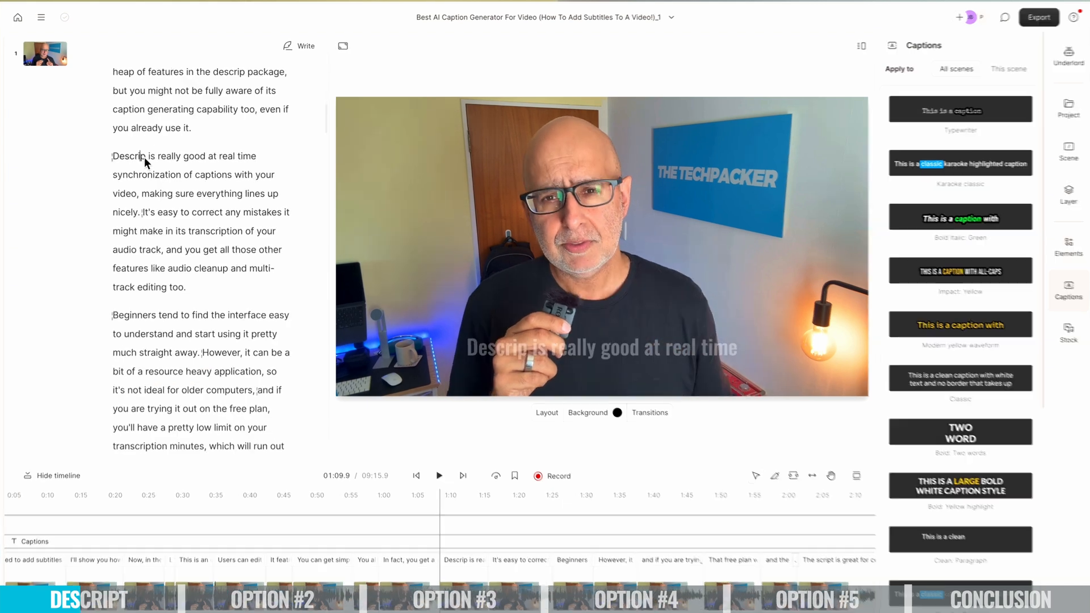
Close the Captions panel and return the playhead to 00:00 with the script at its title
double_click(128, 155)
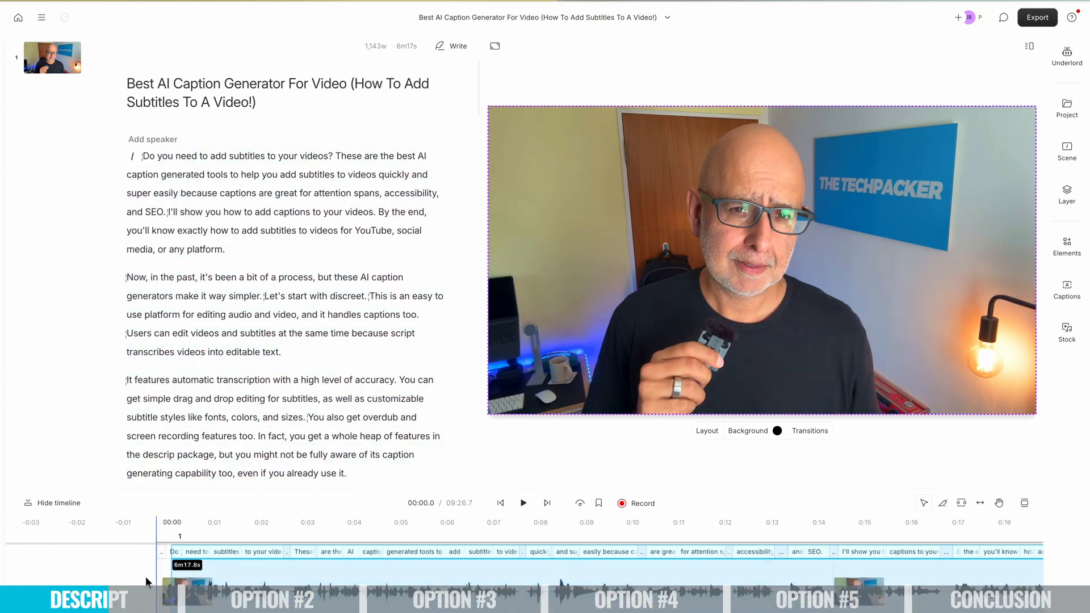
left_click(522, 503)
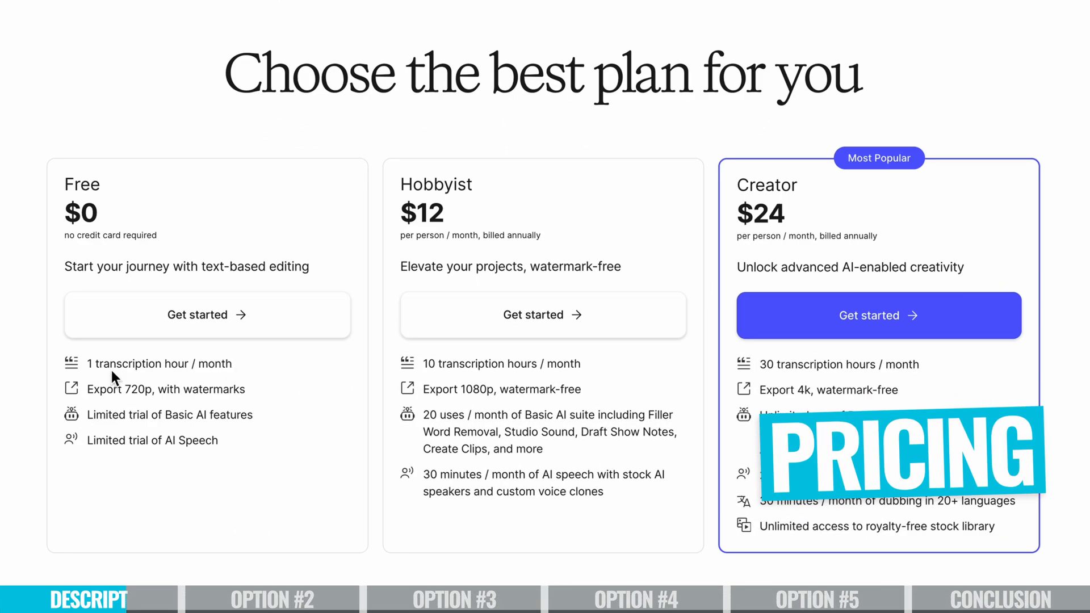
mouse_move(395, 415)
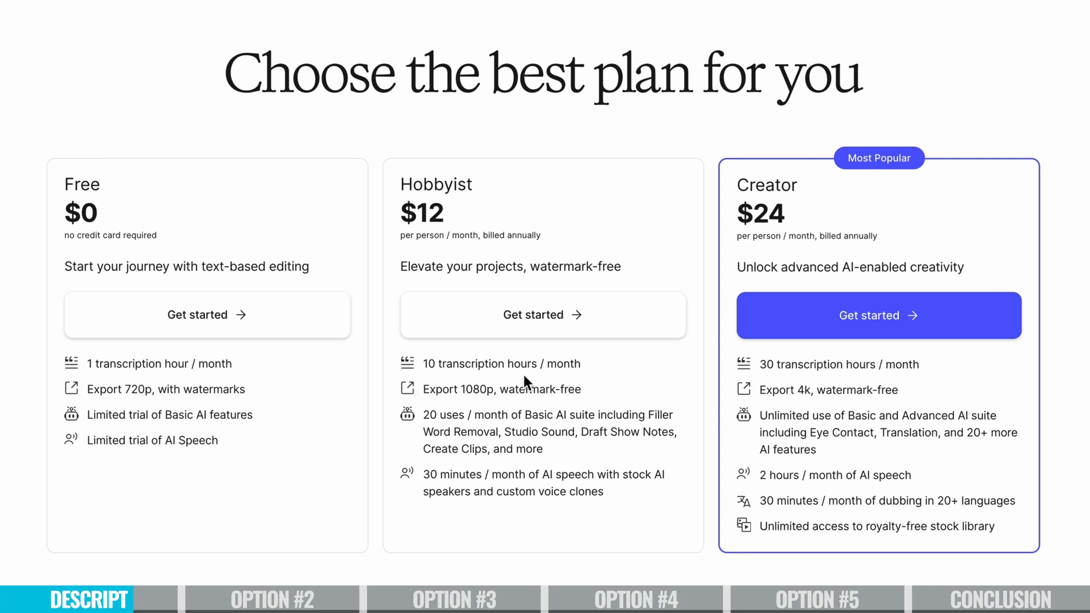
mouse_move(469, 476)
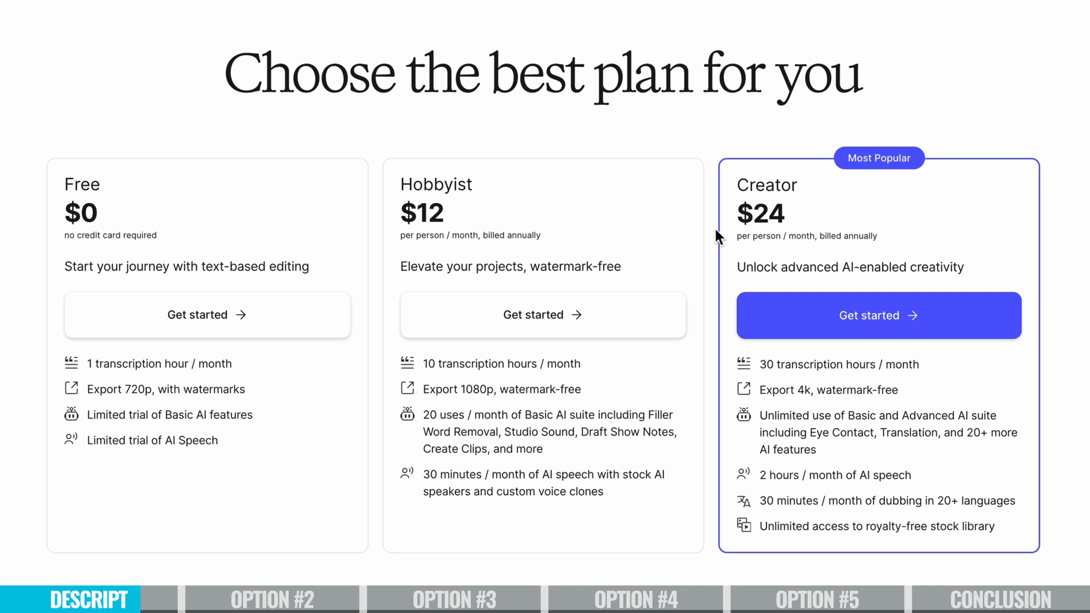
mouse_move(823, 451)
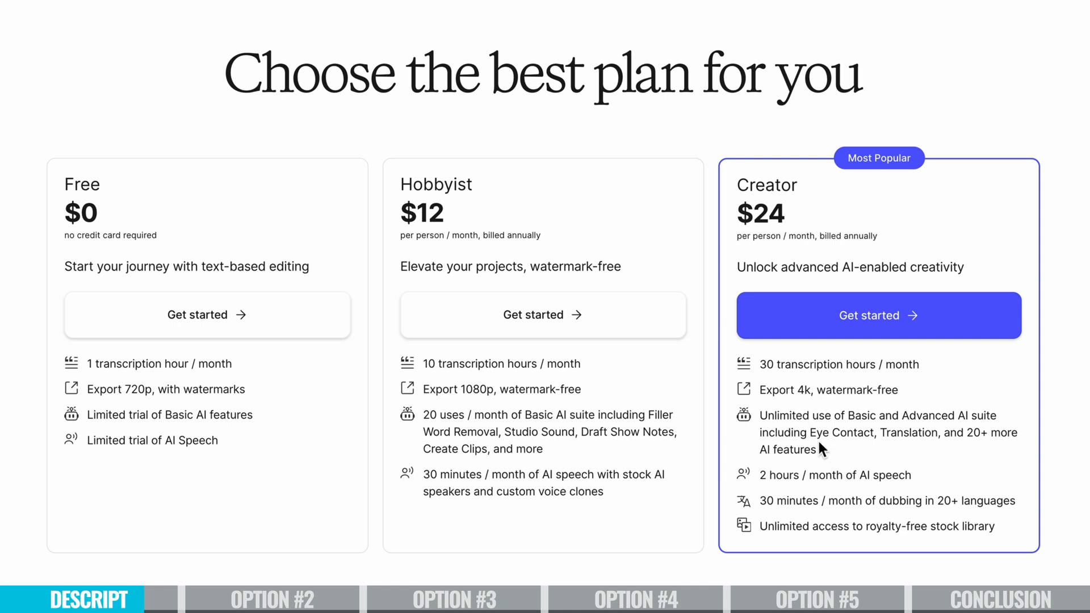
mouse_move(905, 513)
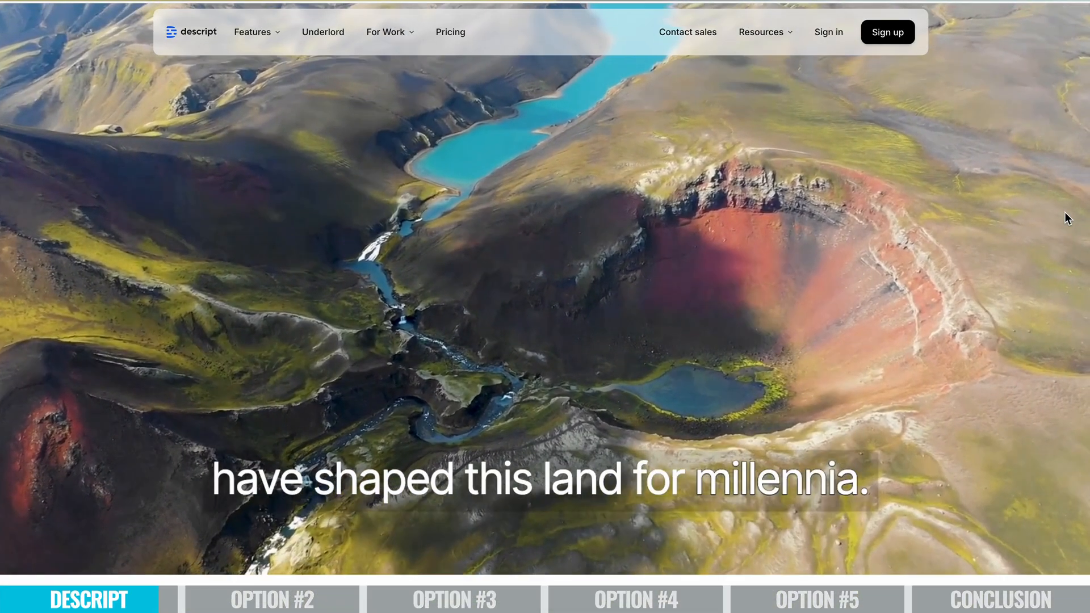
Bring the 'Most people play video on mute' subtitles section into view
scroll("down", 3)
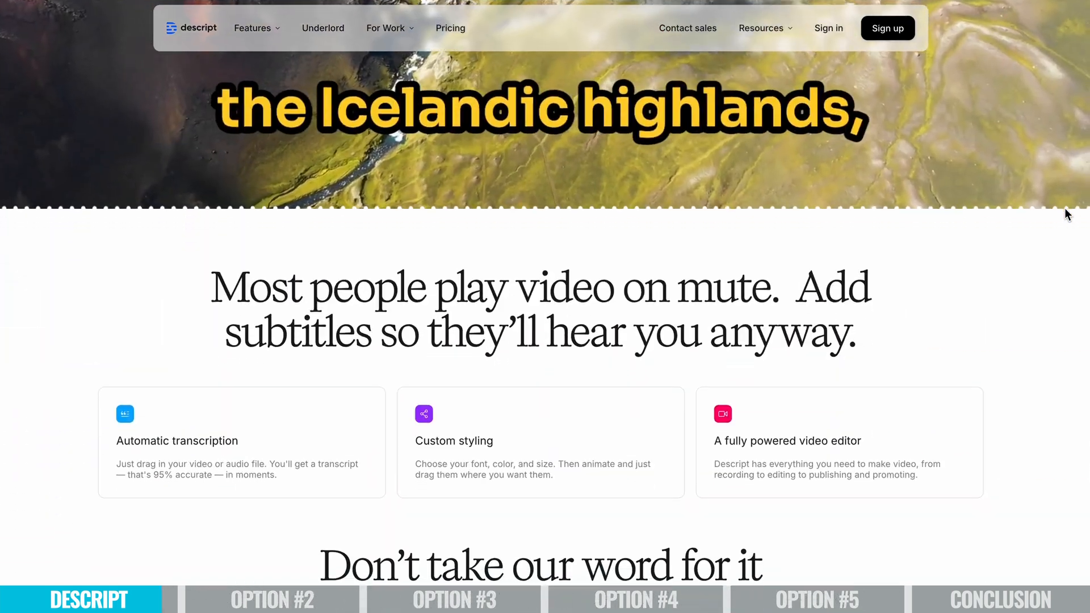
scroll("down", 3)
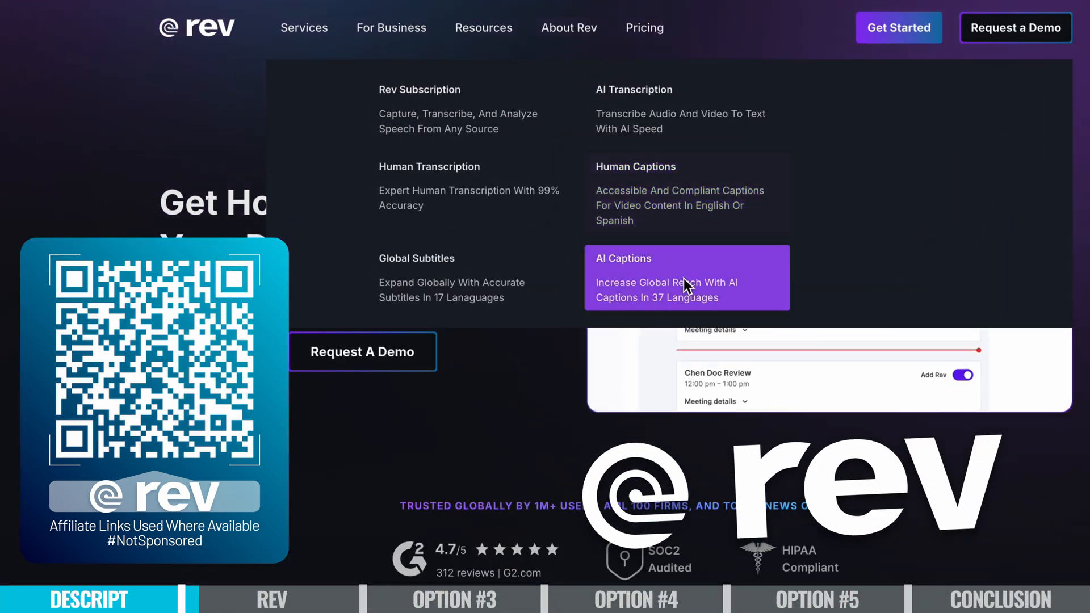
mouse_move(678, 202)
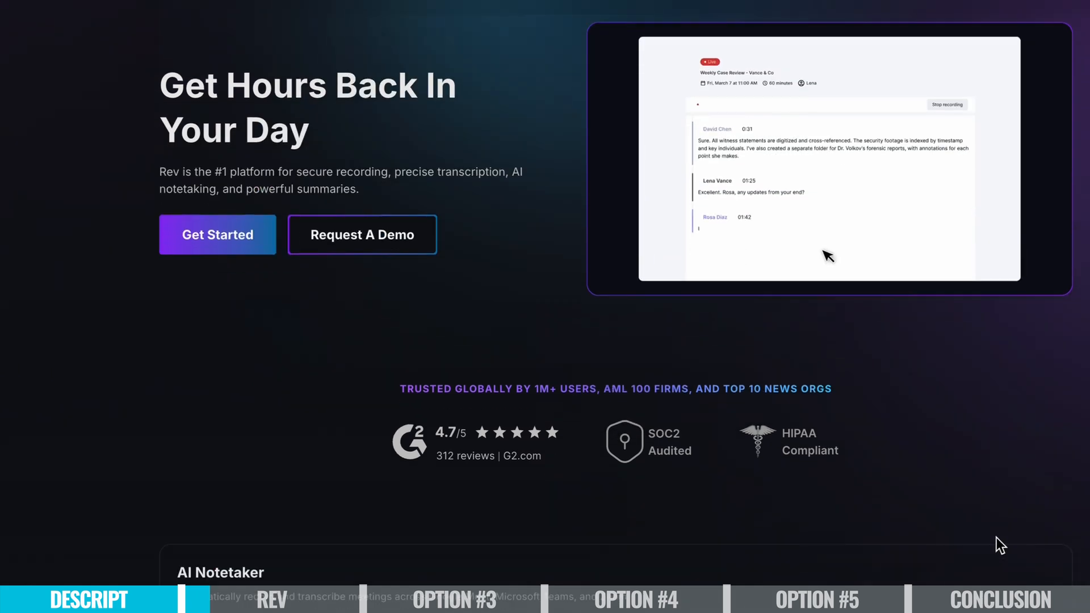
Move down Rev's AI Captions page to the Global Subtitles section in over 17 languages
scroll("down", 3)
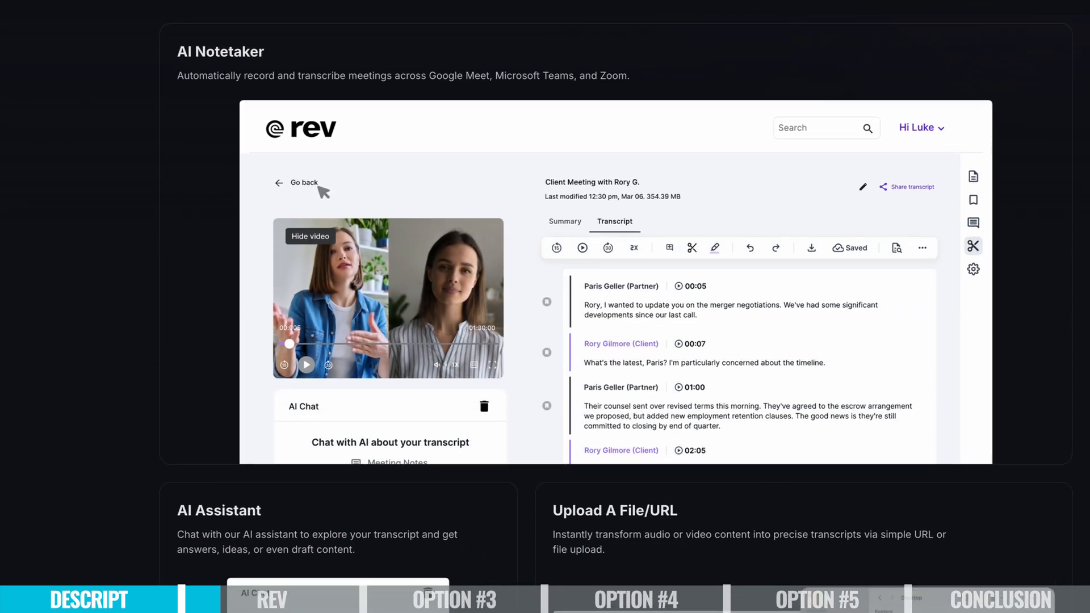
scroll("down", 3)
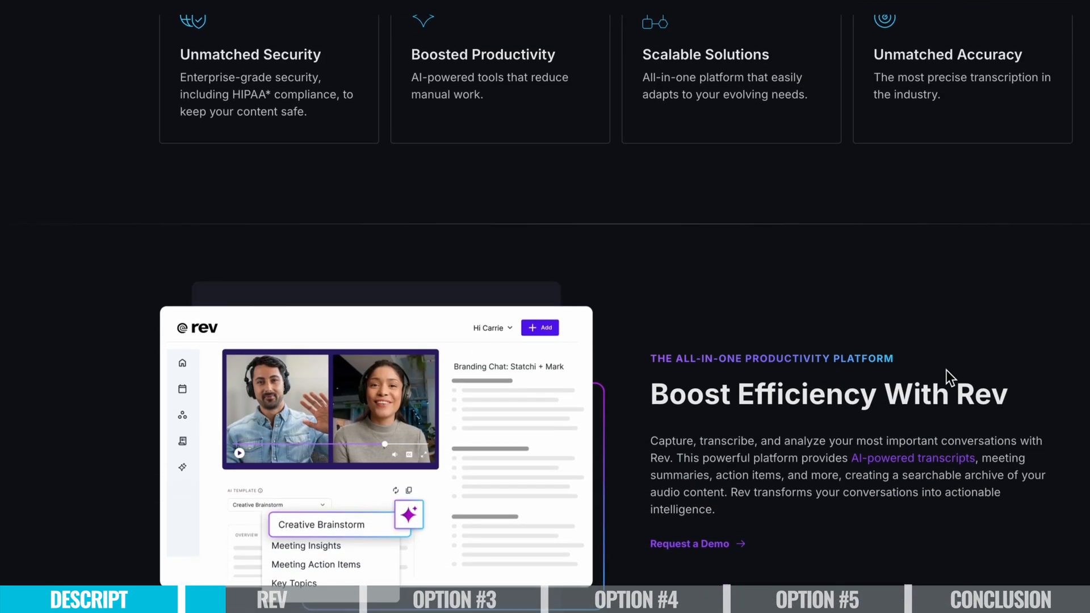
scroll("down", 3)
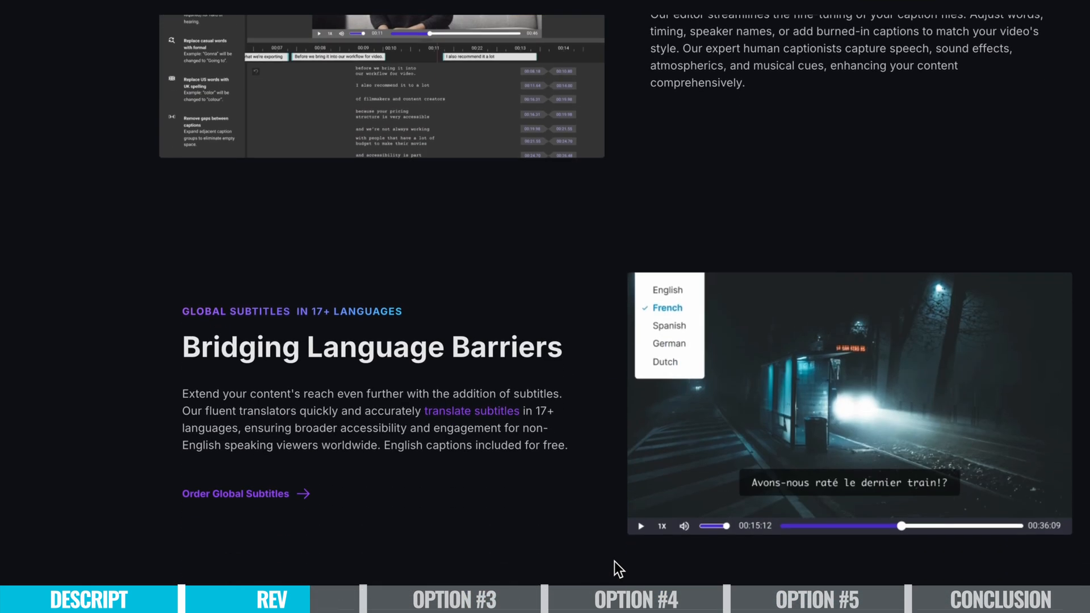
scroll("down", 3)
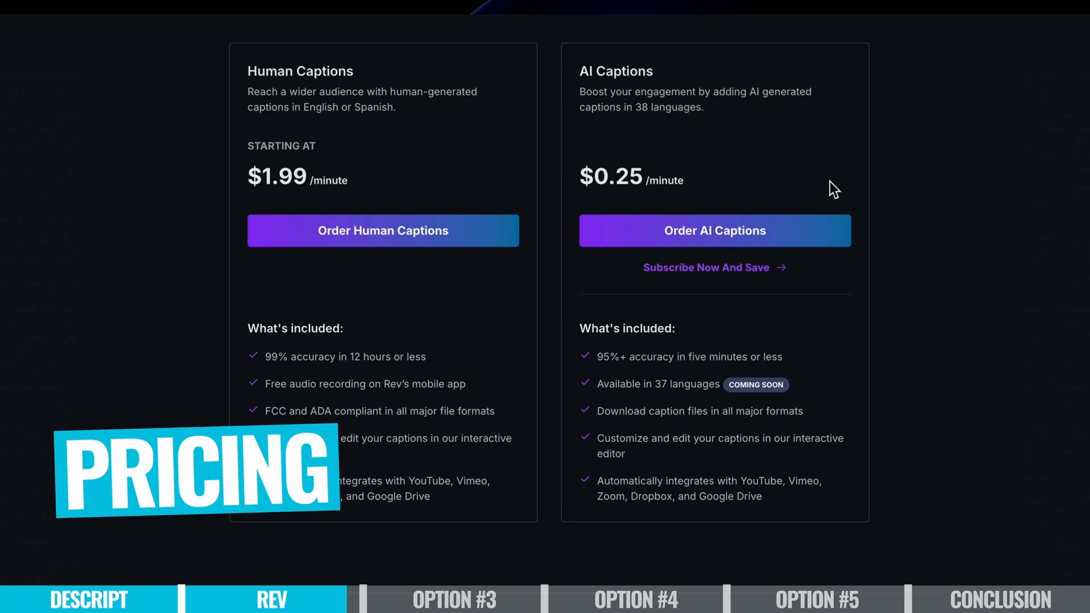
mouse_move(353, 70)
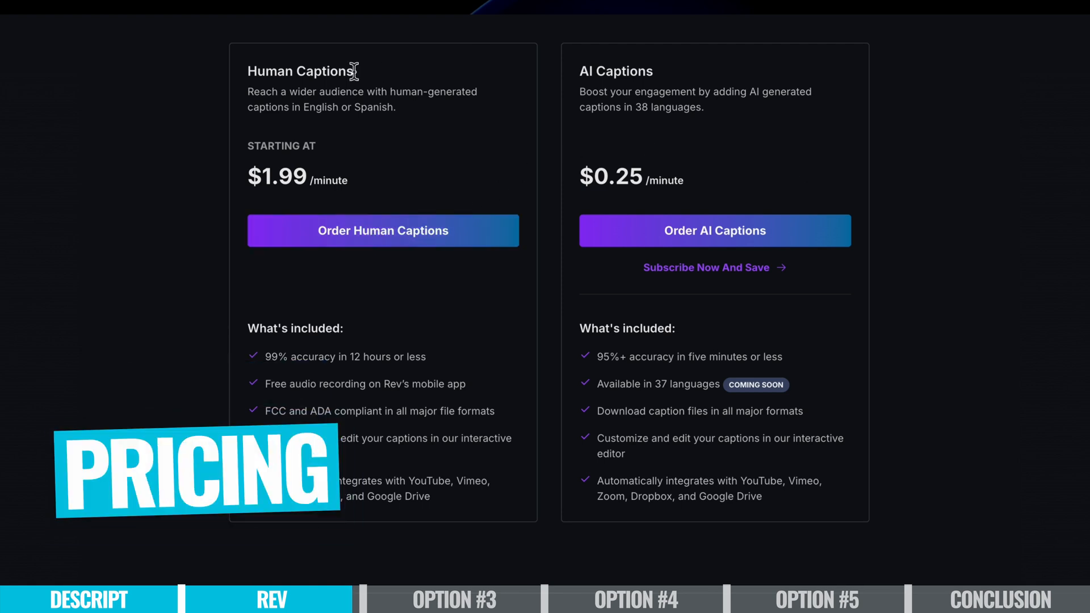
mouse_move(375, 243)
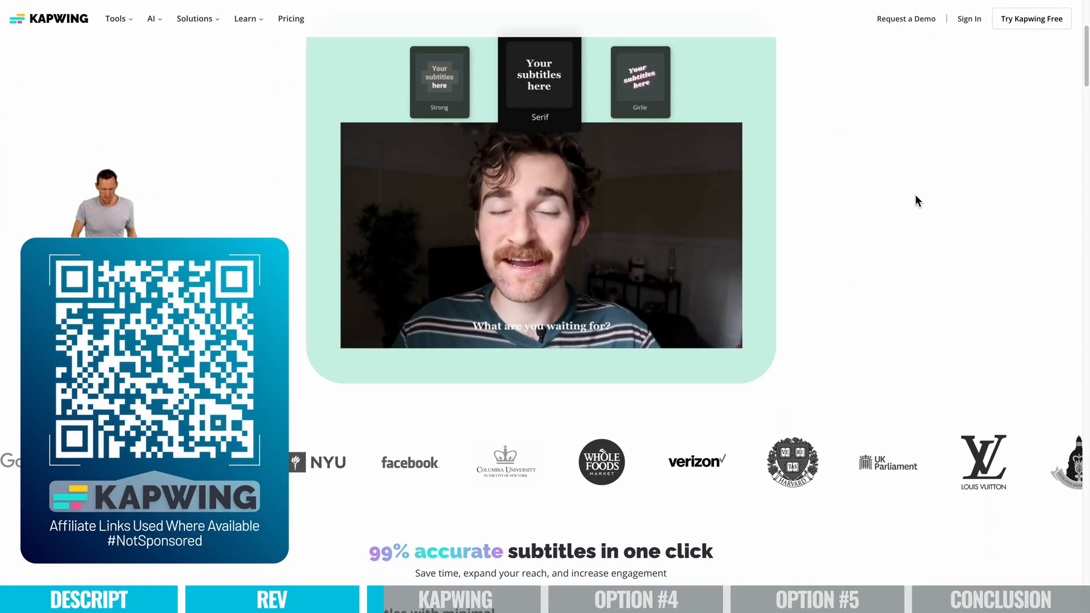
scroll("down", 3)
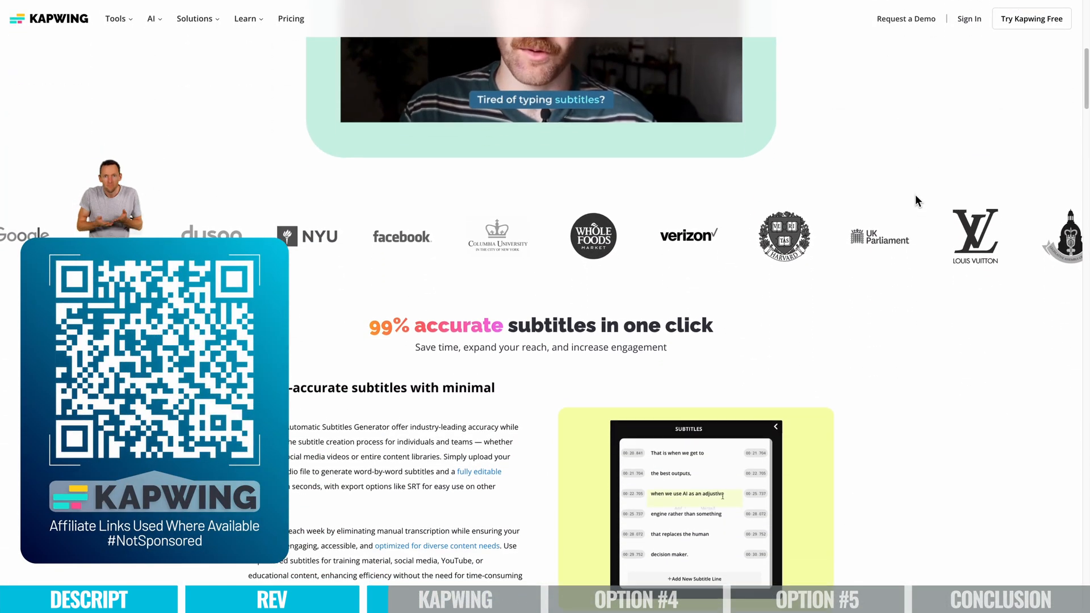
scroll("down", 3)
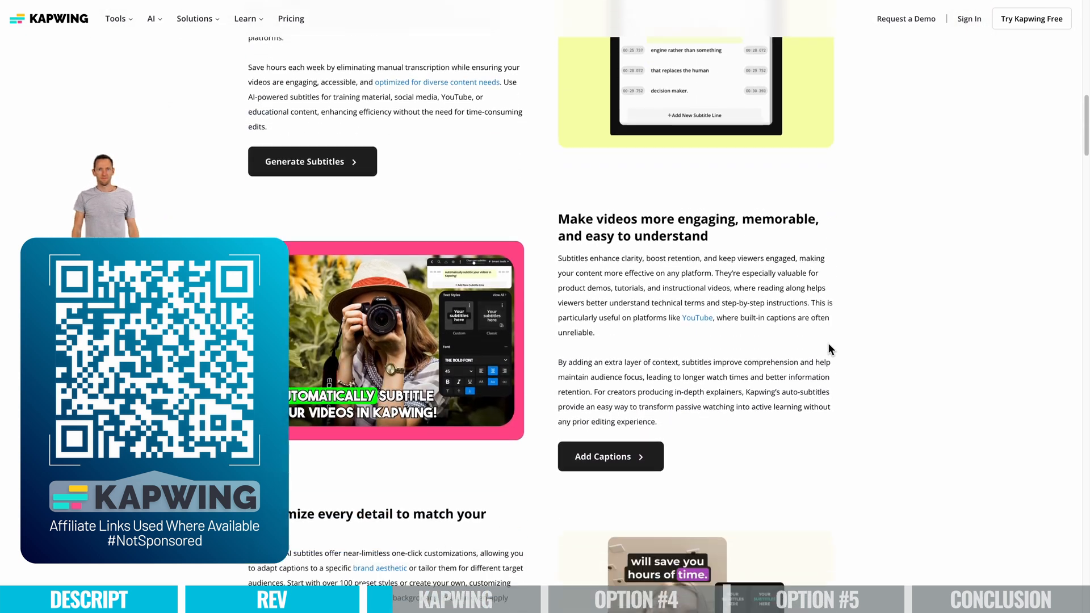
scroll("down", 3)
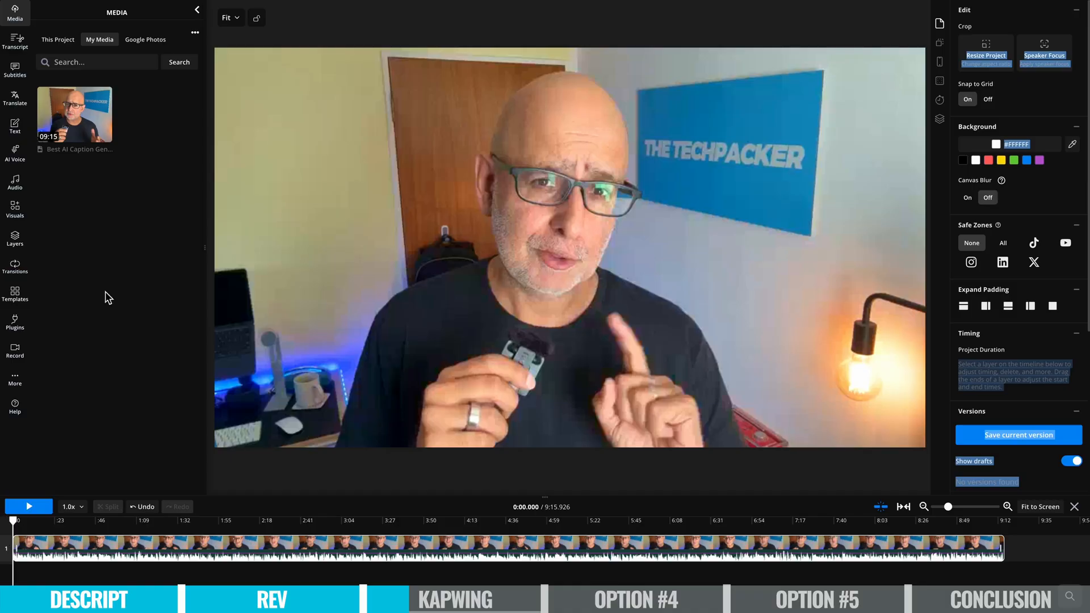
Start adding subtitles to the video from the Kapwing editor sidebar
left_click(14, 85)
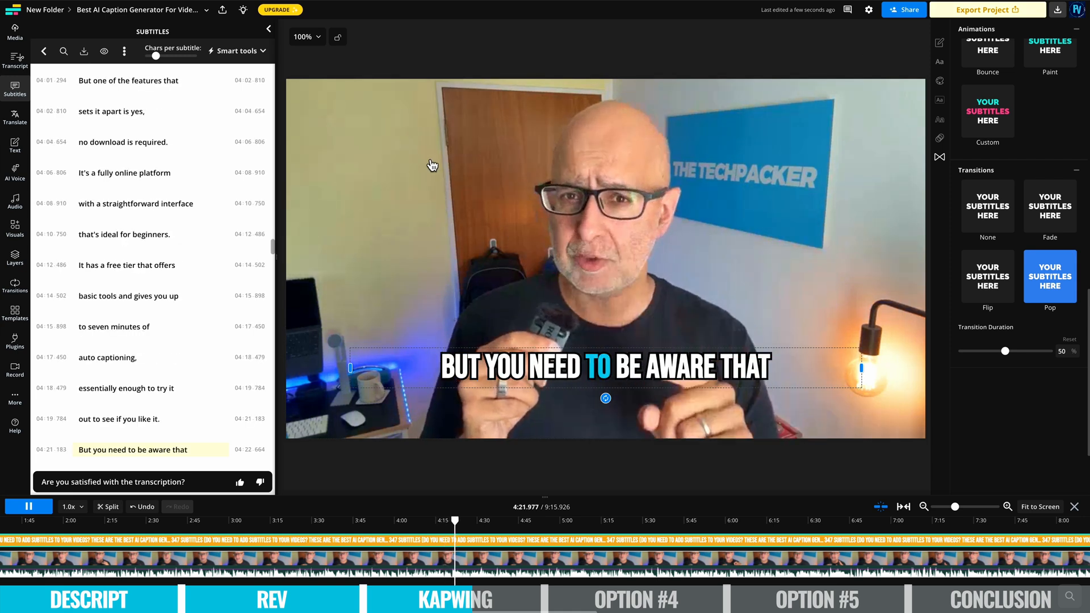
Bring up Export Project settings and choose MP4 as the format
left_click(983, 10)
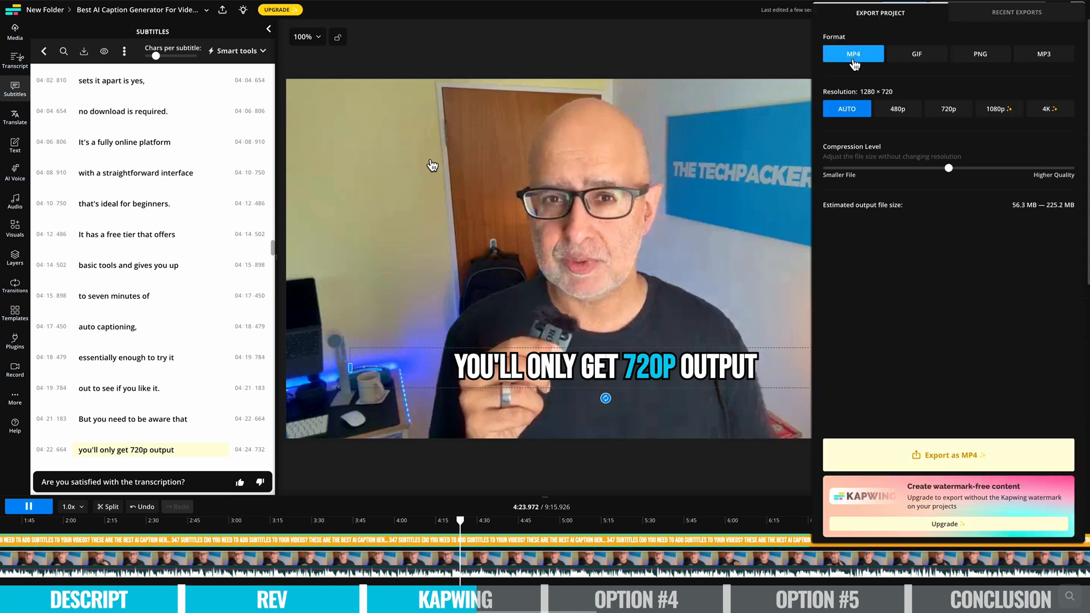
left_click(948, 109)
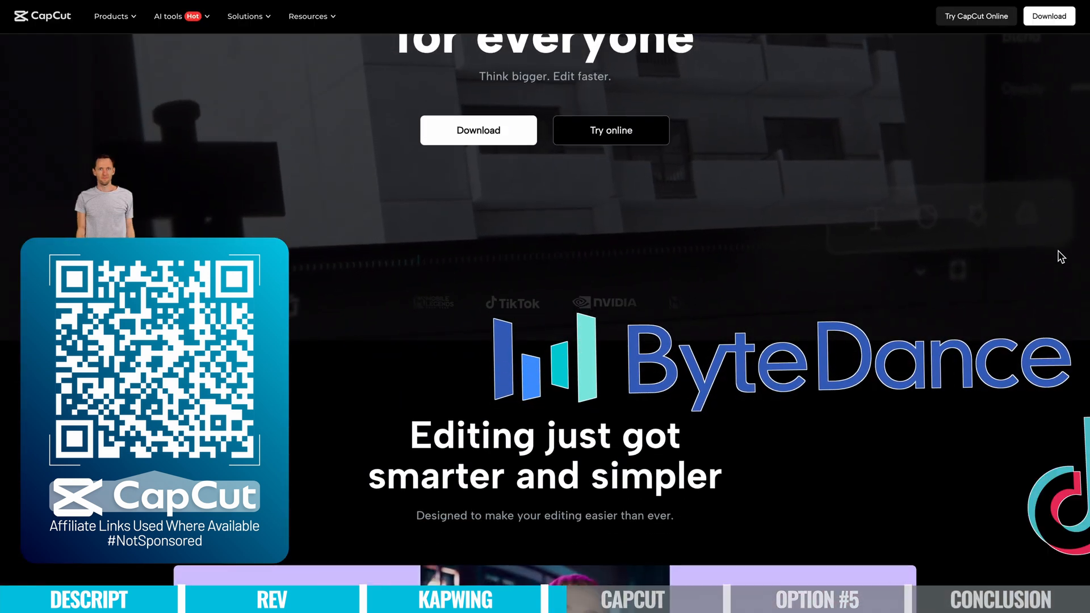
scroll("down", 3)
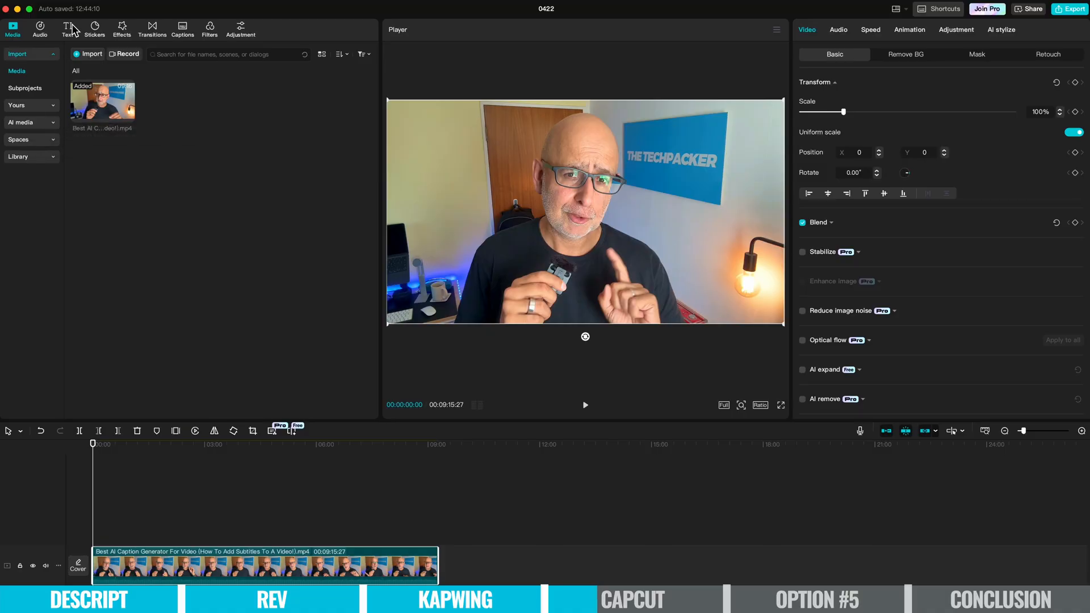
Choose Auto captions with Auto detect language and generate captions for the timeline video
left_click(67, 27)
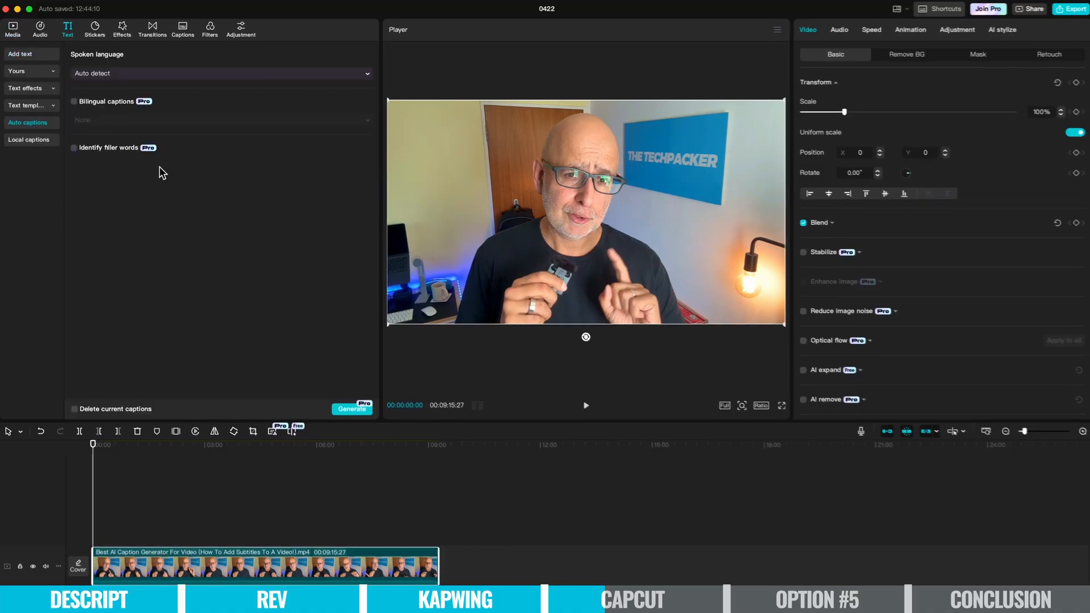
left_click(352, 409)
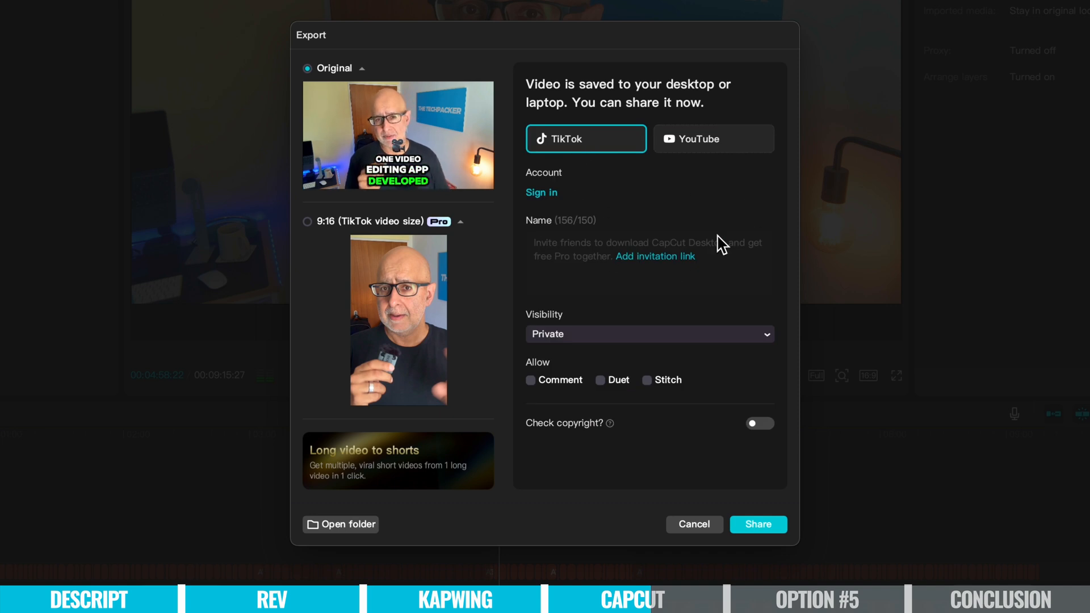
Cancel the export share window and raise the caption font size
left_click(305, 221)
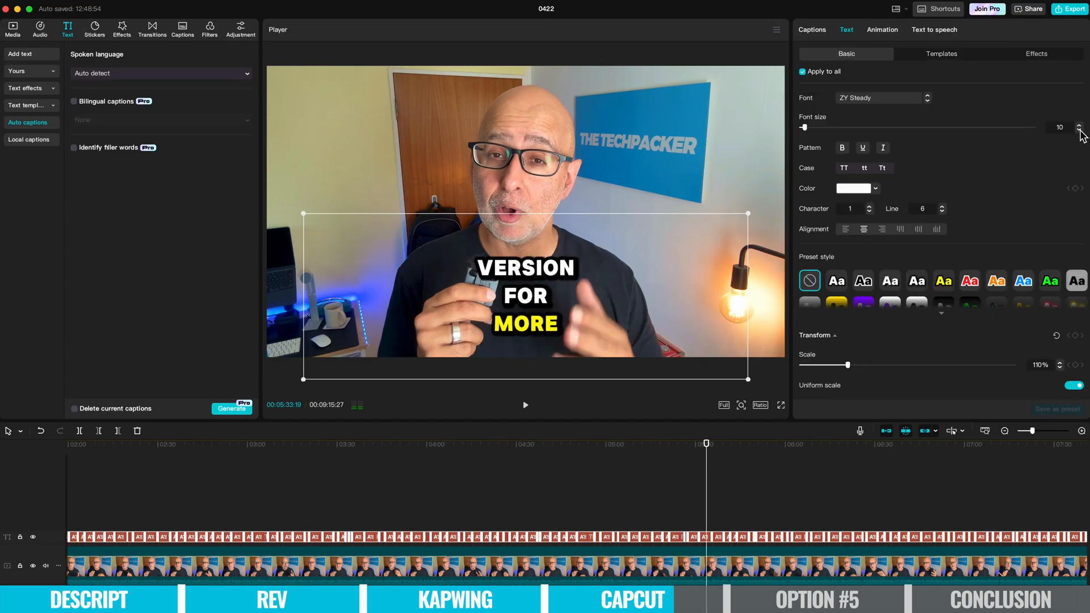
left_click(941, 53)
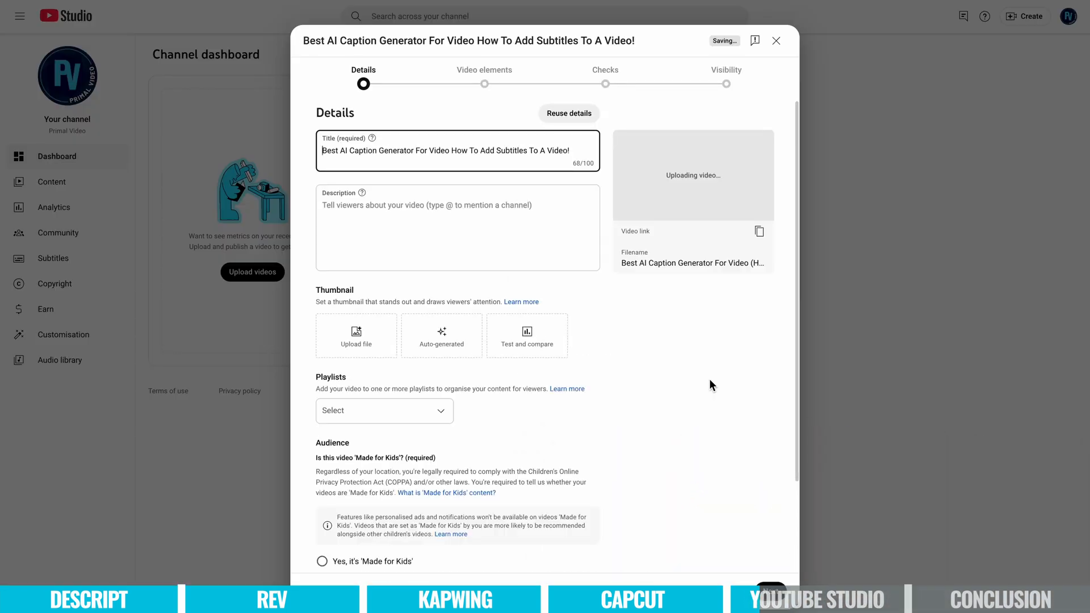
Finish the upload details, go to the video's Languages page and edit the English (Australia) subtitles
scroll("down", 3)
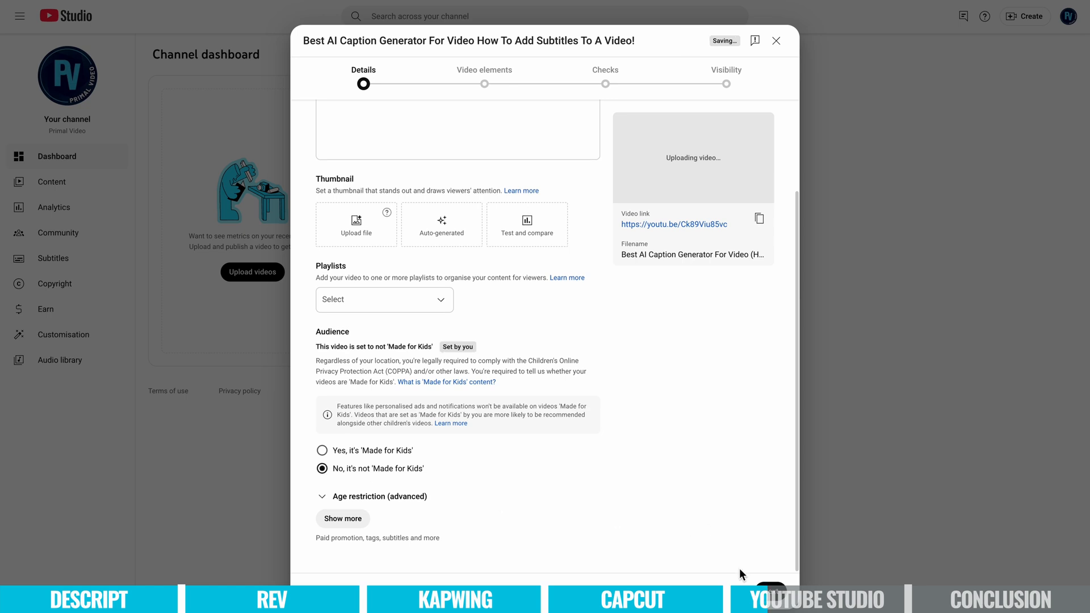
left_click(776, 41)
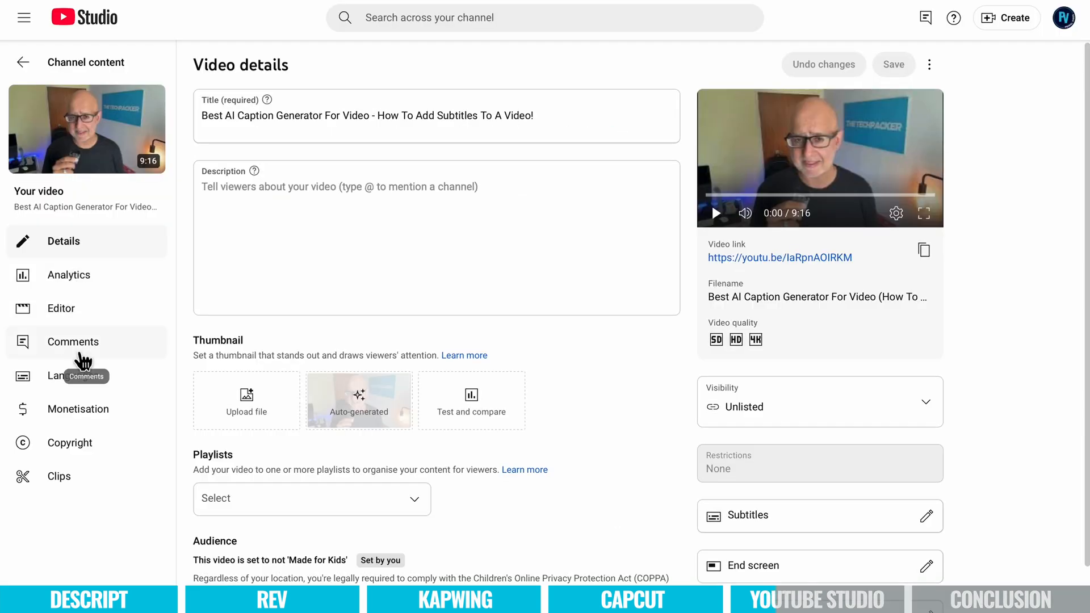
left_click(73, 375)
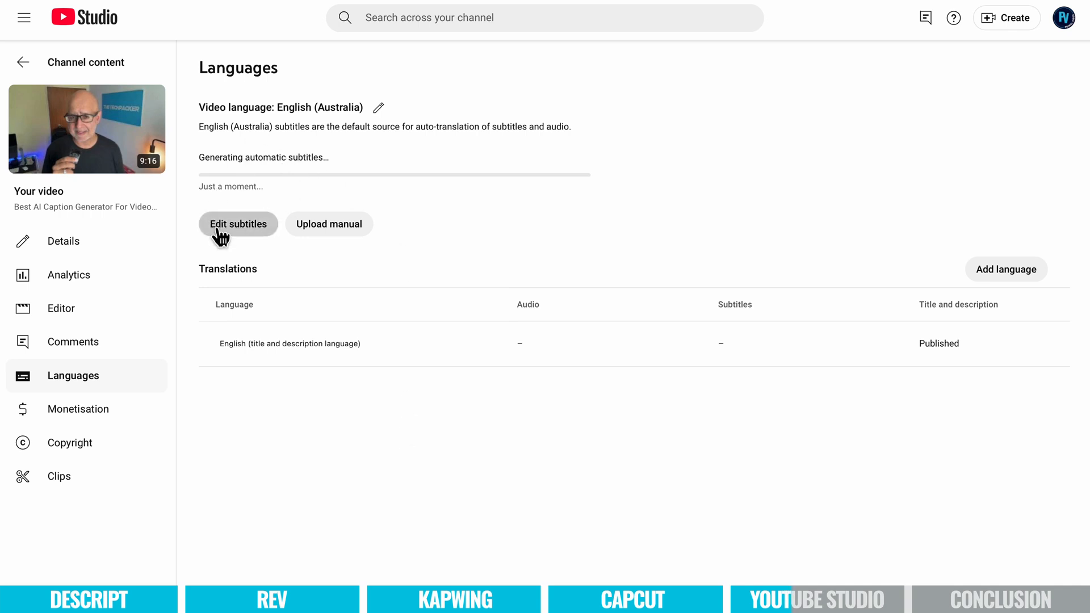
left_click(238, 224)
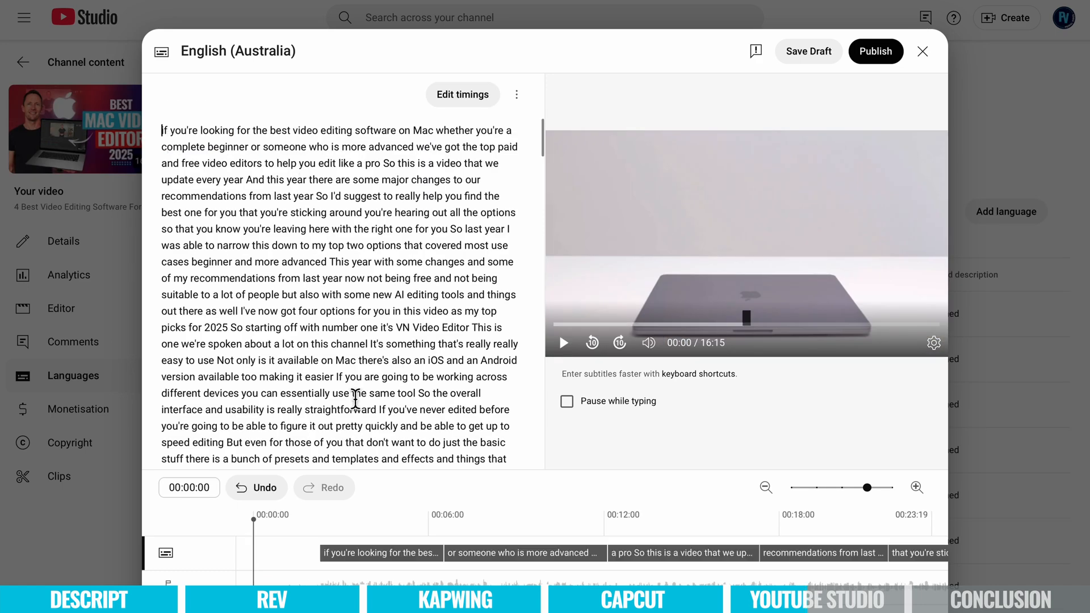
left_click(564, 342)
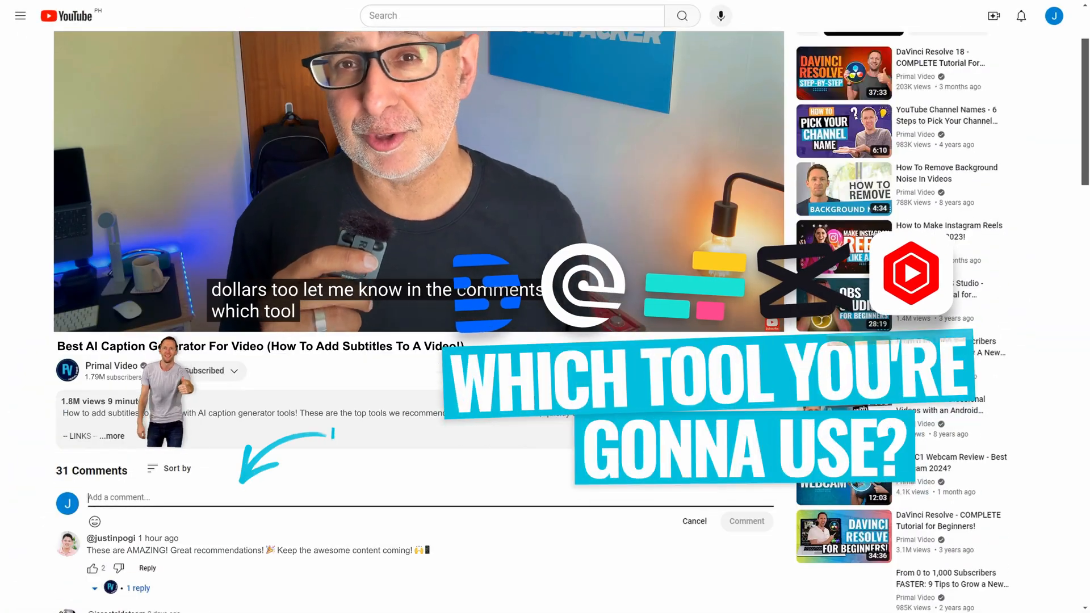
Comment 'Been testing out a bunch of AI caption tools lately, and this breakdown is 🔥' under the video
type("Been testing out a bunch of AI caption tools lately, and this breakdown is 🔥")
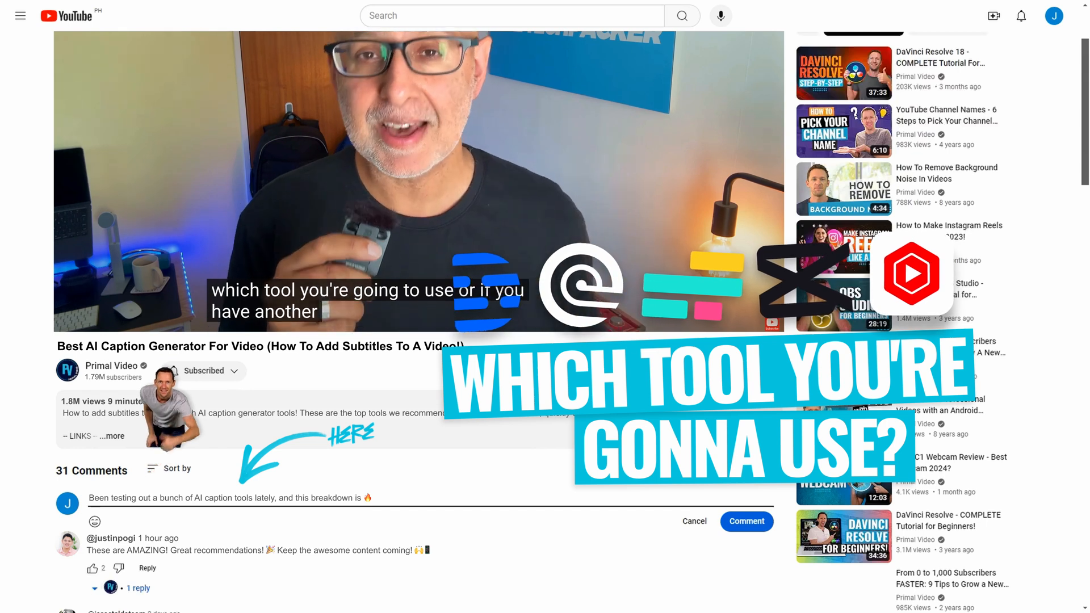